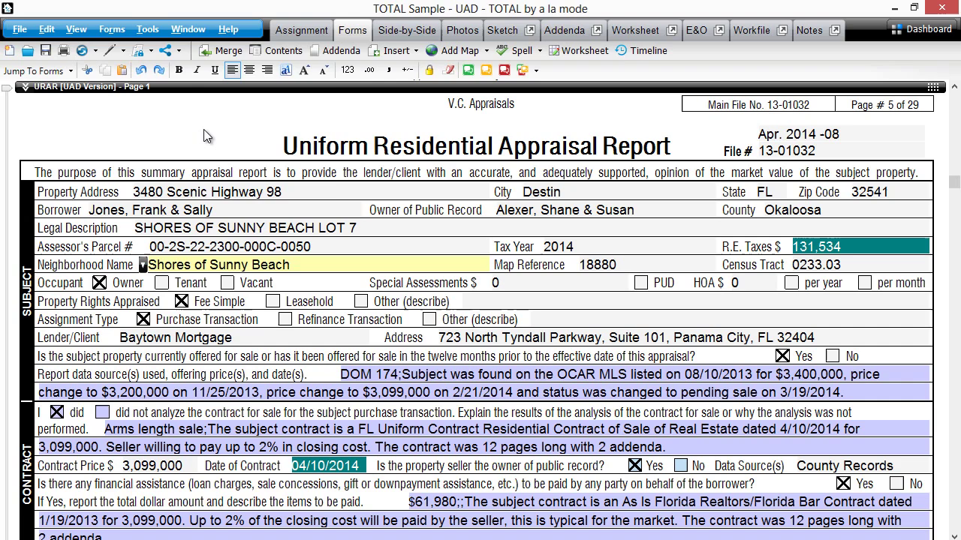
Reach the office settings via Tools > Change Office Settings, showing company, address and contact fields.
{"action": "left_click", "coordinate": [147, 29]}
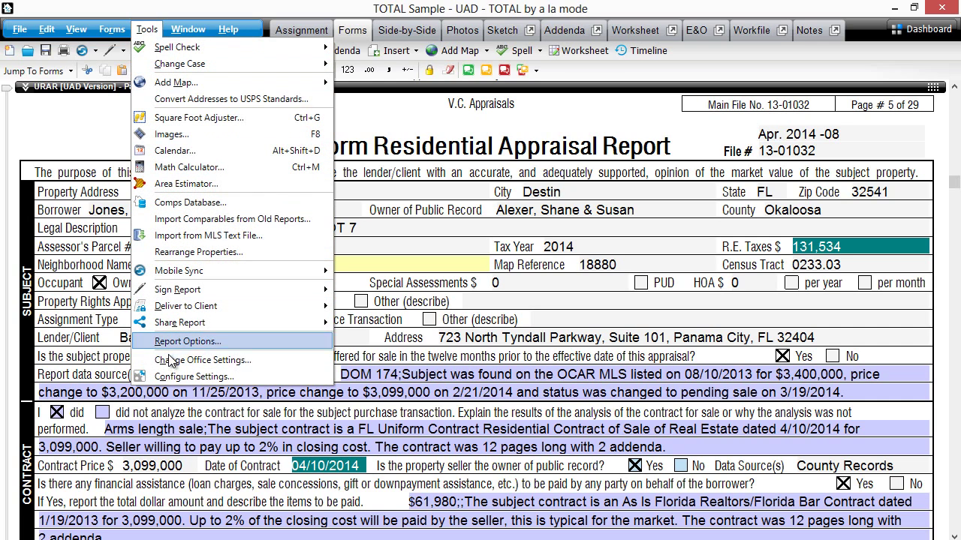
{"action": "mouse_move", "coordinate": [203, 360]}
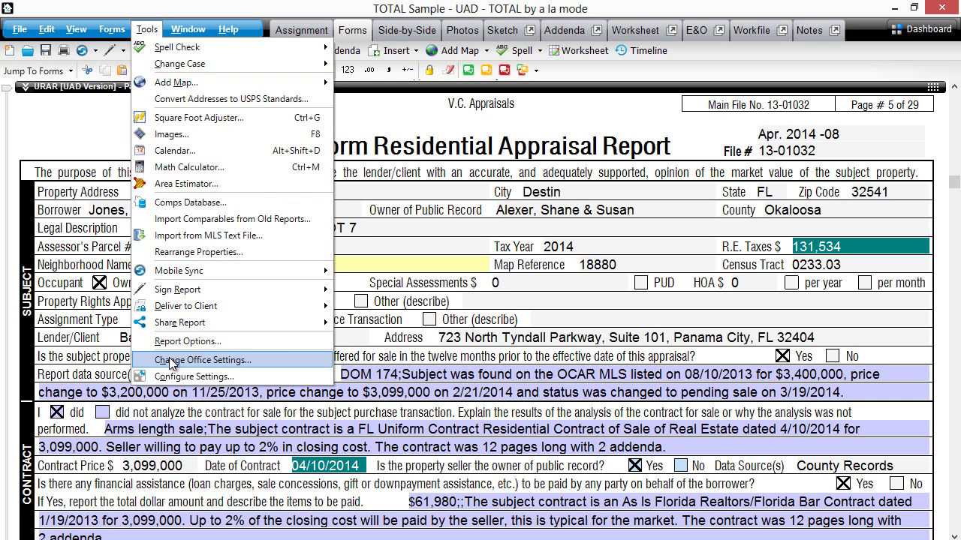
{"action": "left_click", "coordinate": [201, 360]}
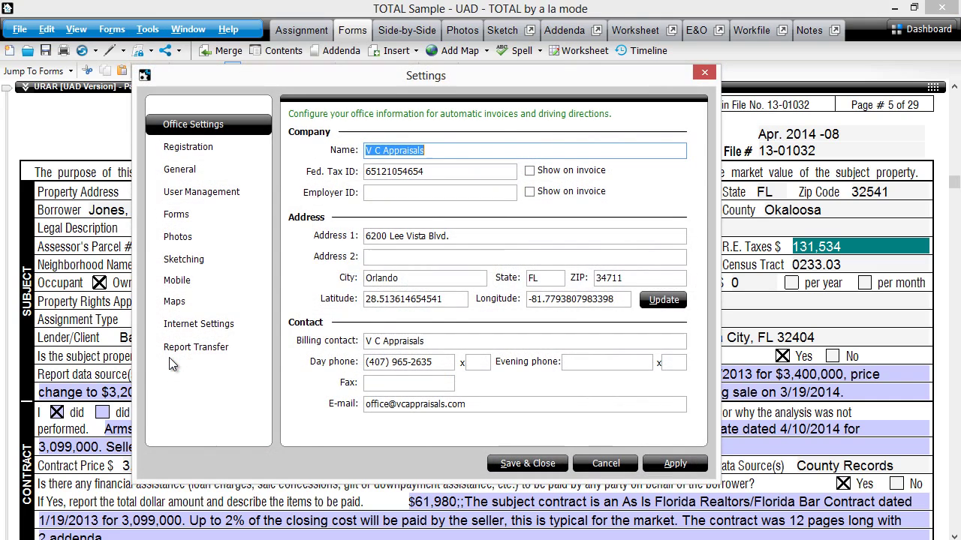